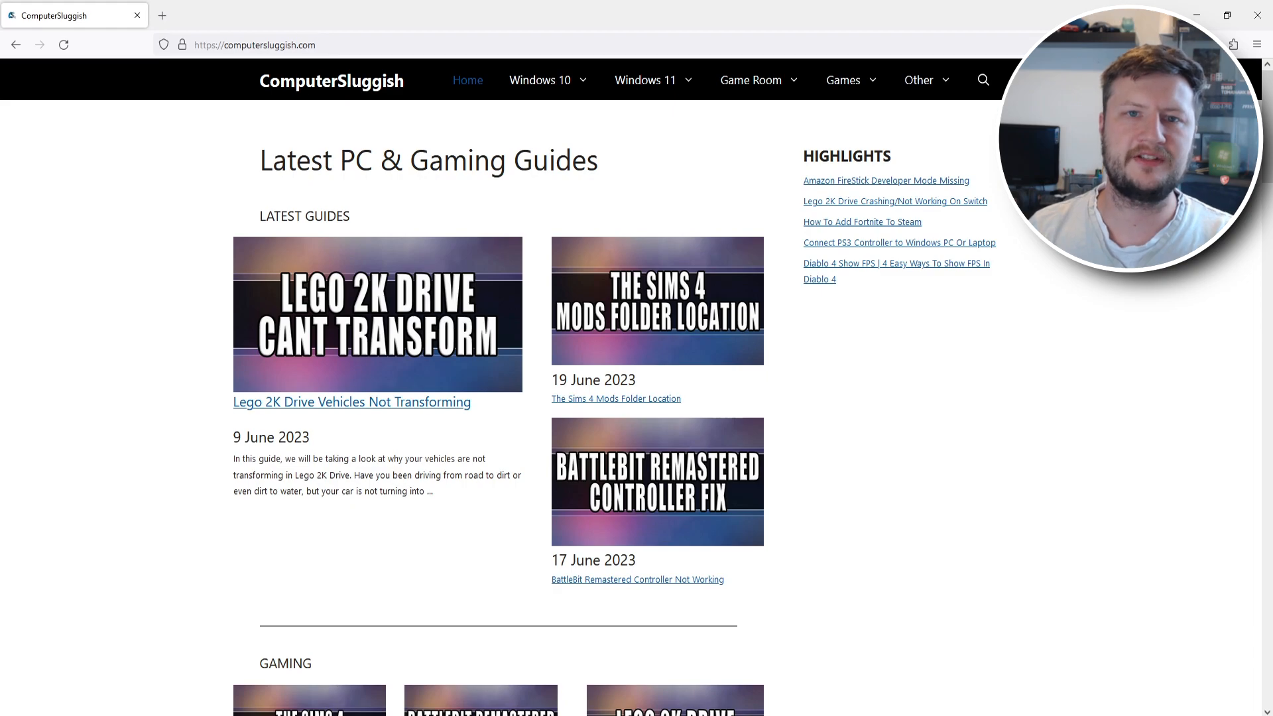
Step: Open VirusTotal, preview the desktop text file, then activate the URL scanning option
{"action": "left_click", "coordinate": [261, 45]}
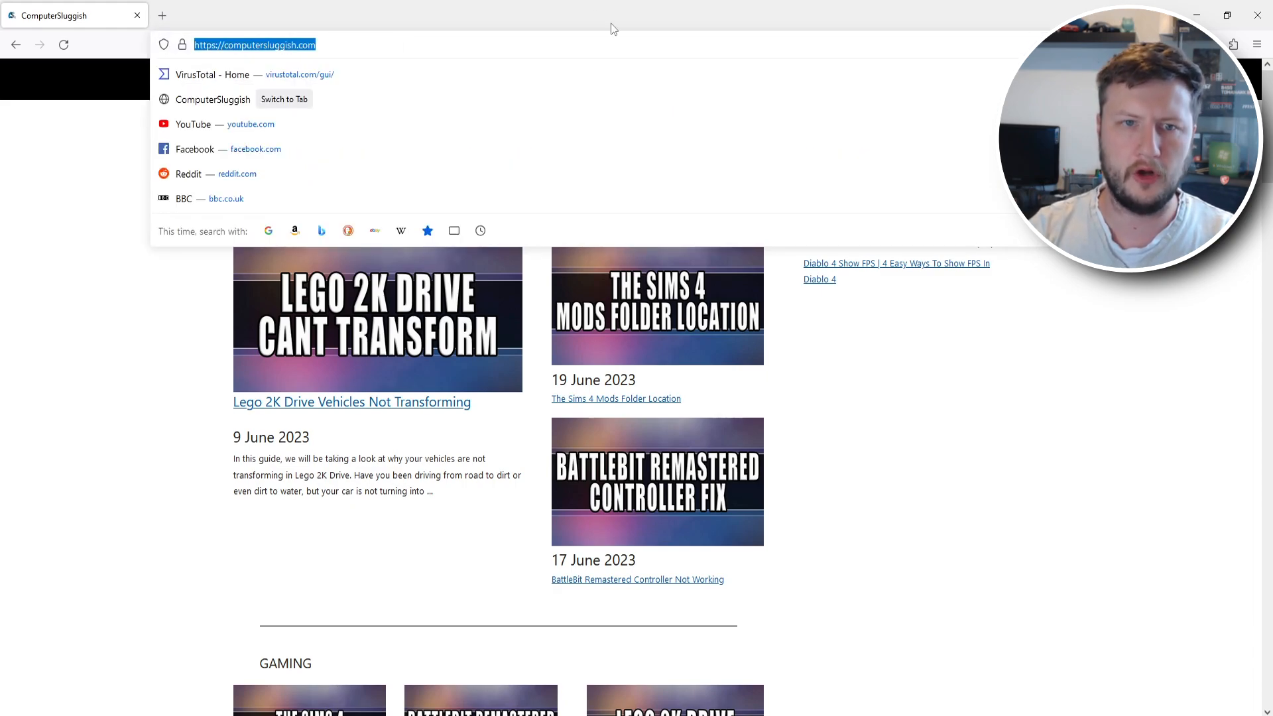
{"action": "left_click", "coordinate": [211, 74]}
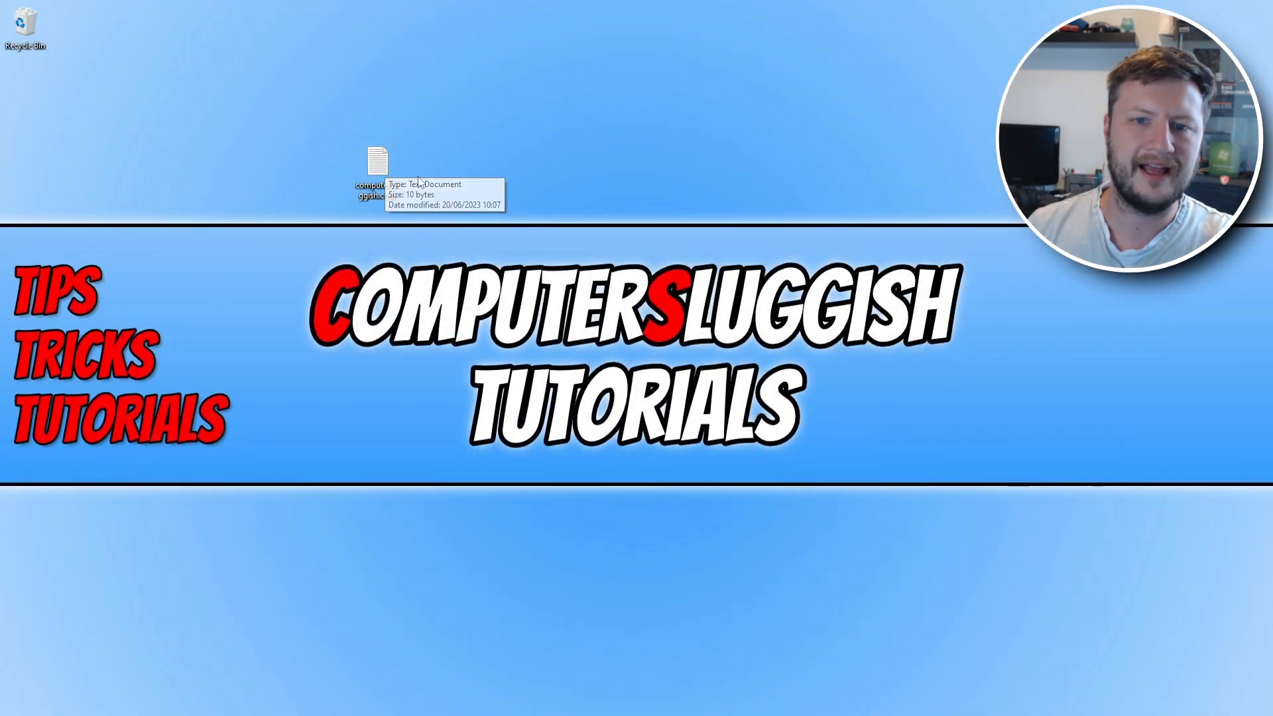
{"action": "double_click", "coordinate": [378, 159]}
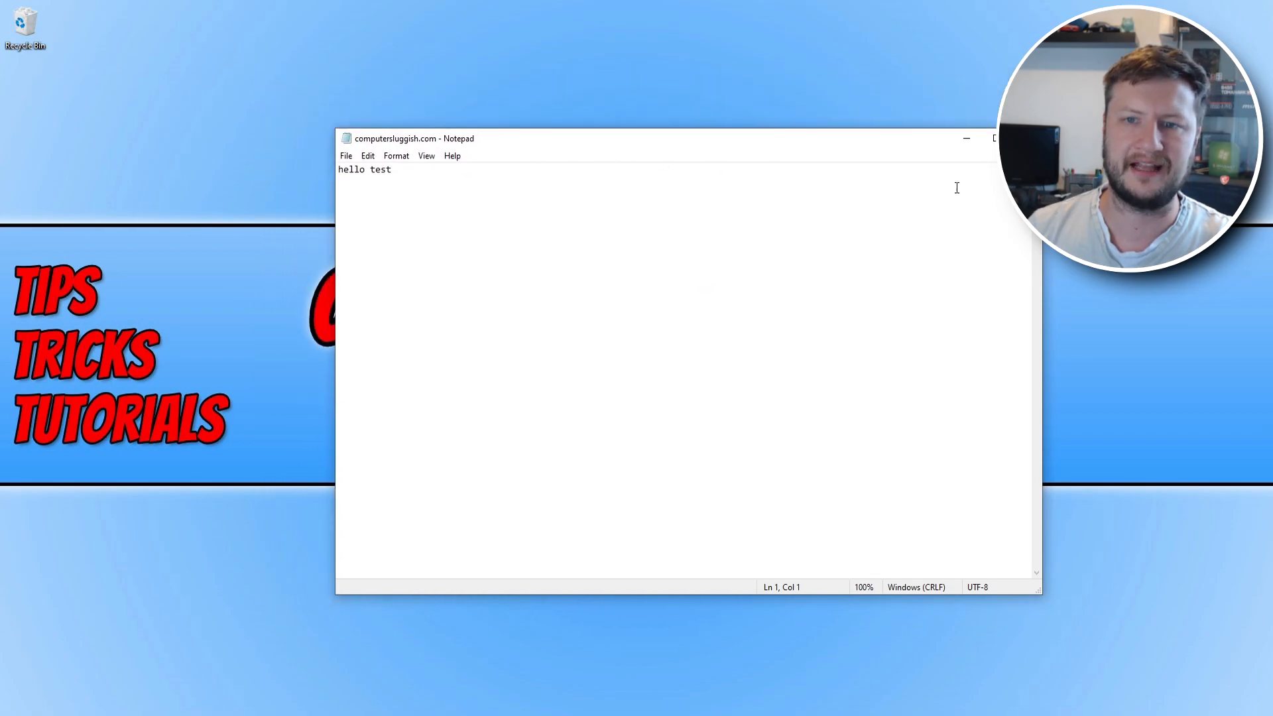
{"action": "left_click", "coordinate": [994, 138]}
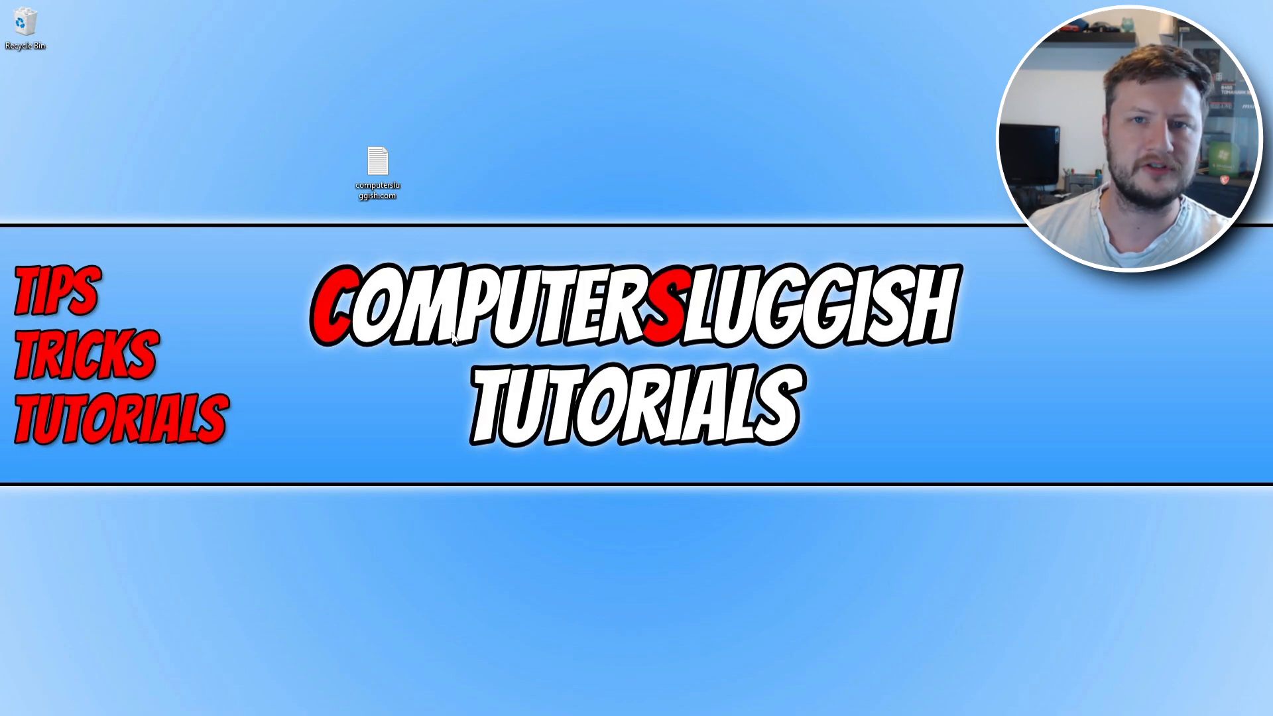
{"action": "mouse_move", "coordinate": [441, 220]}
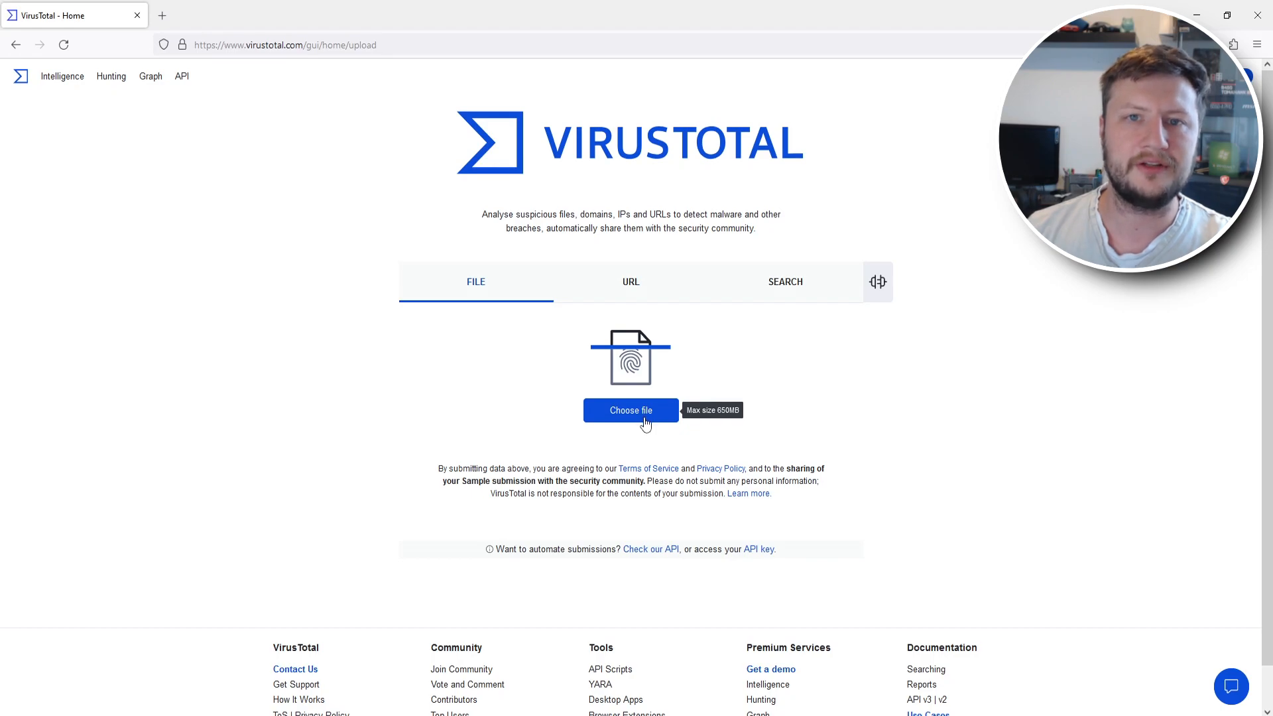
{"action": "mouse_move", "coordinate": [721, 287]}
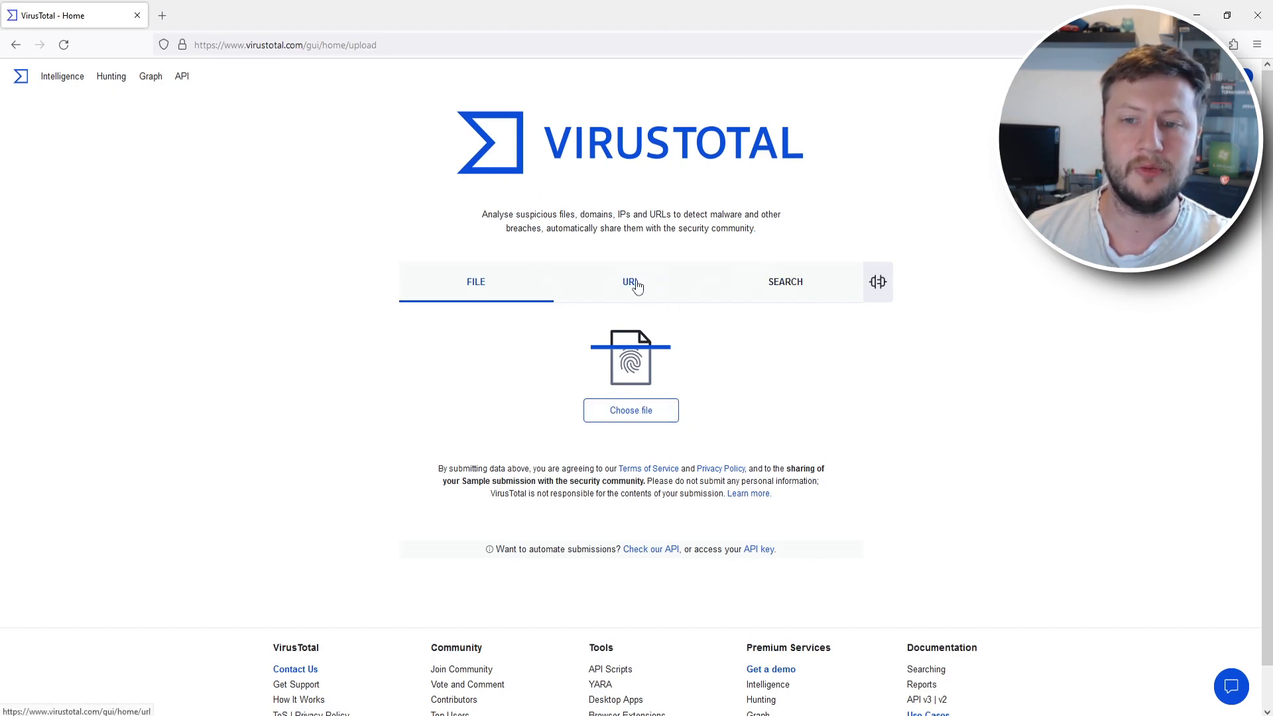
{"action": "left_click", "coordinate": [631, 282]}
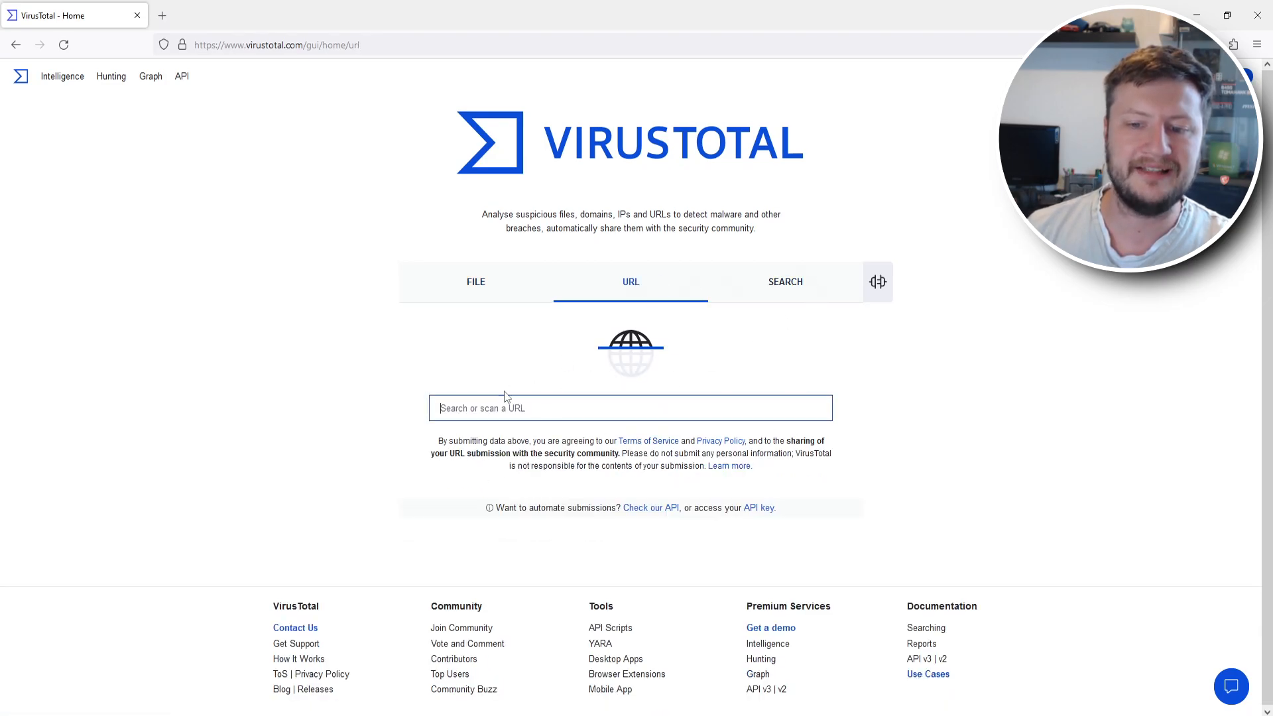
{"action": "mouse_move", "coordinate": [695, 393]}
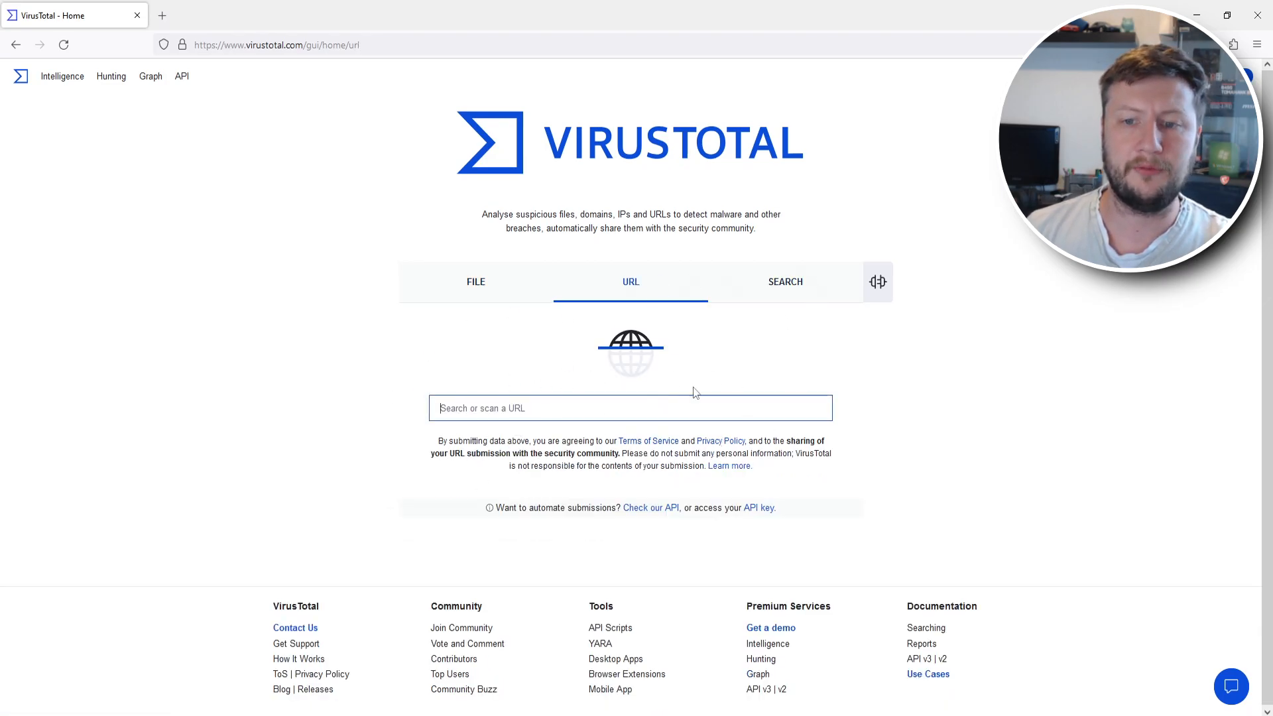
{"action": "mouse_move", "coordinate": [1152, 456]}
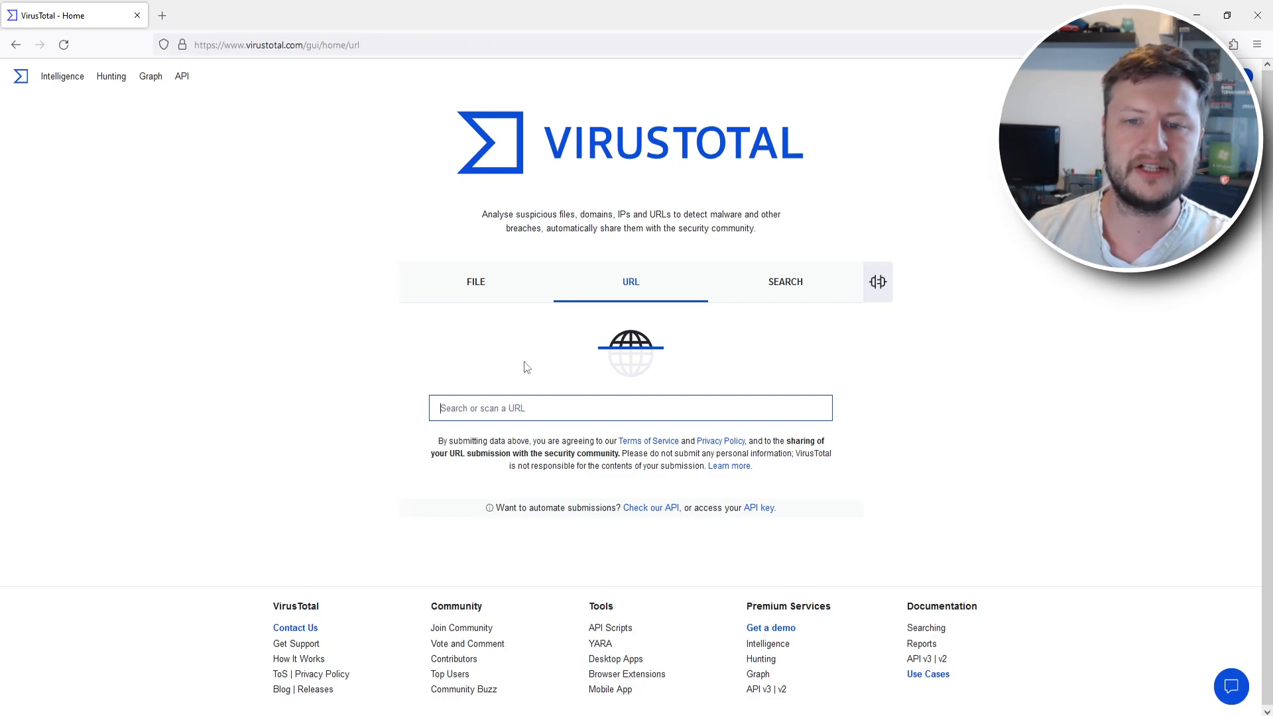
Step: Upload computersluggish.com from the Desktop to VirusTotal for scanning
{"action": "left_click", "coordinate": [476, 281]}
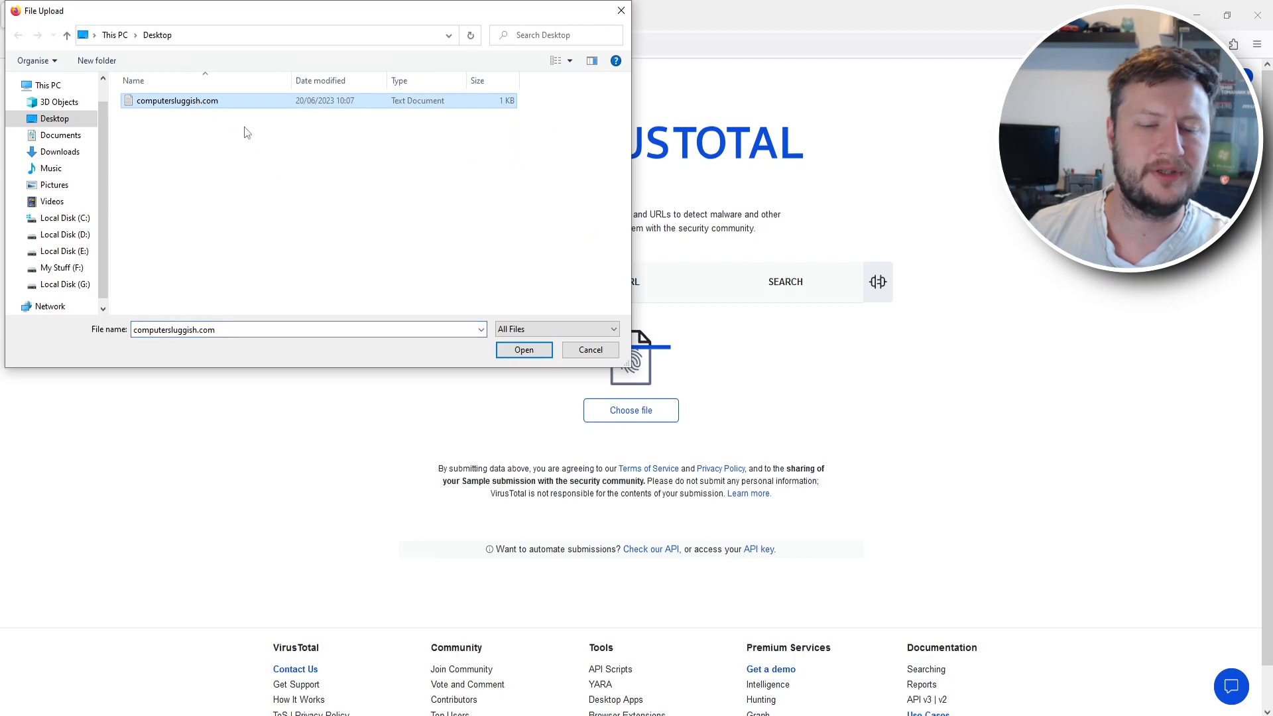
{"action": "left_click", "coordinate": [523, 349]}
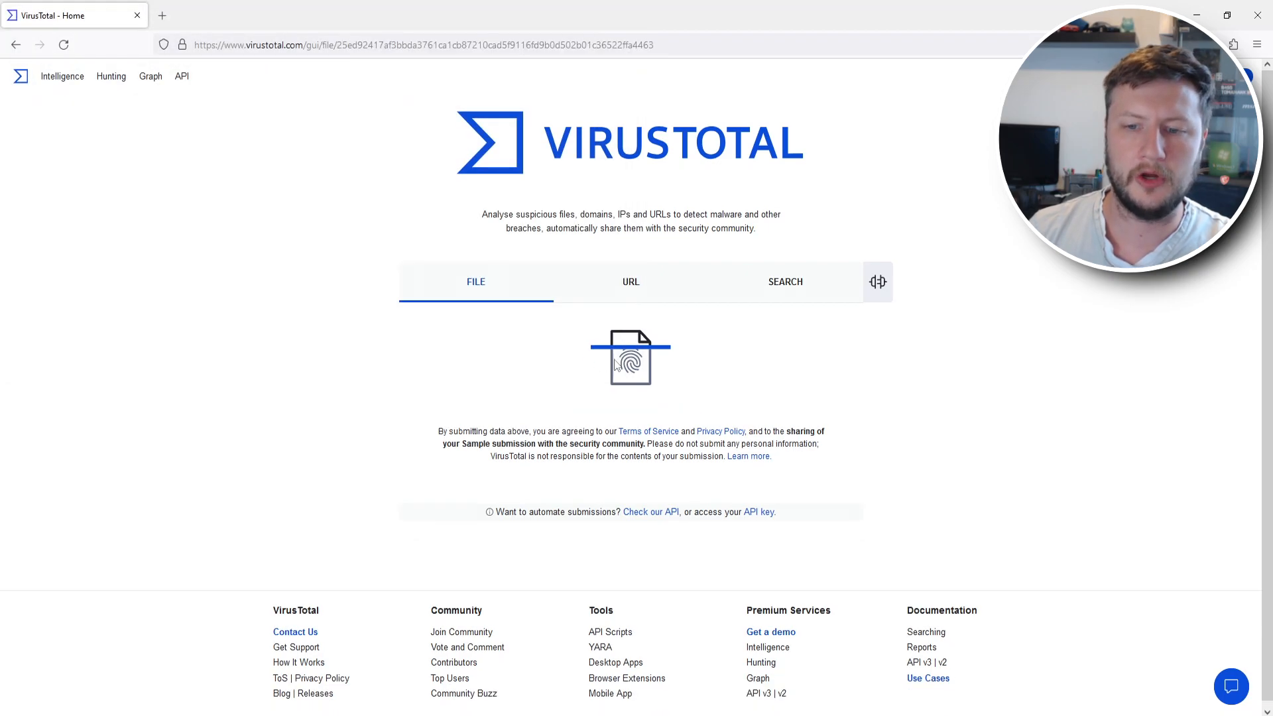
{"action": "left_click", "coordinate": [629, 360]}
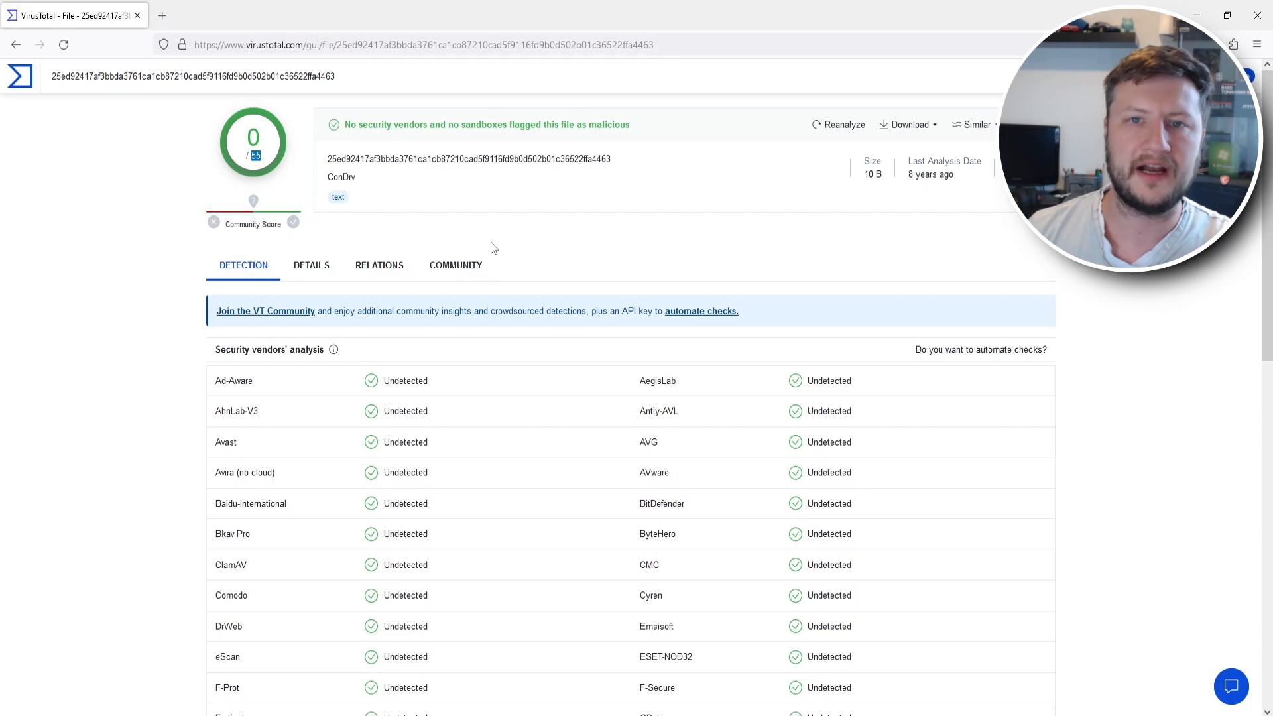
Step: Scroll through the scan report showing 0 of 55 detections
{"action": "scroll", "scroll_direction": "down", "scroll_amount": 3}
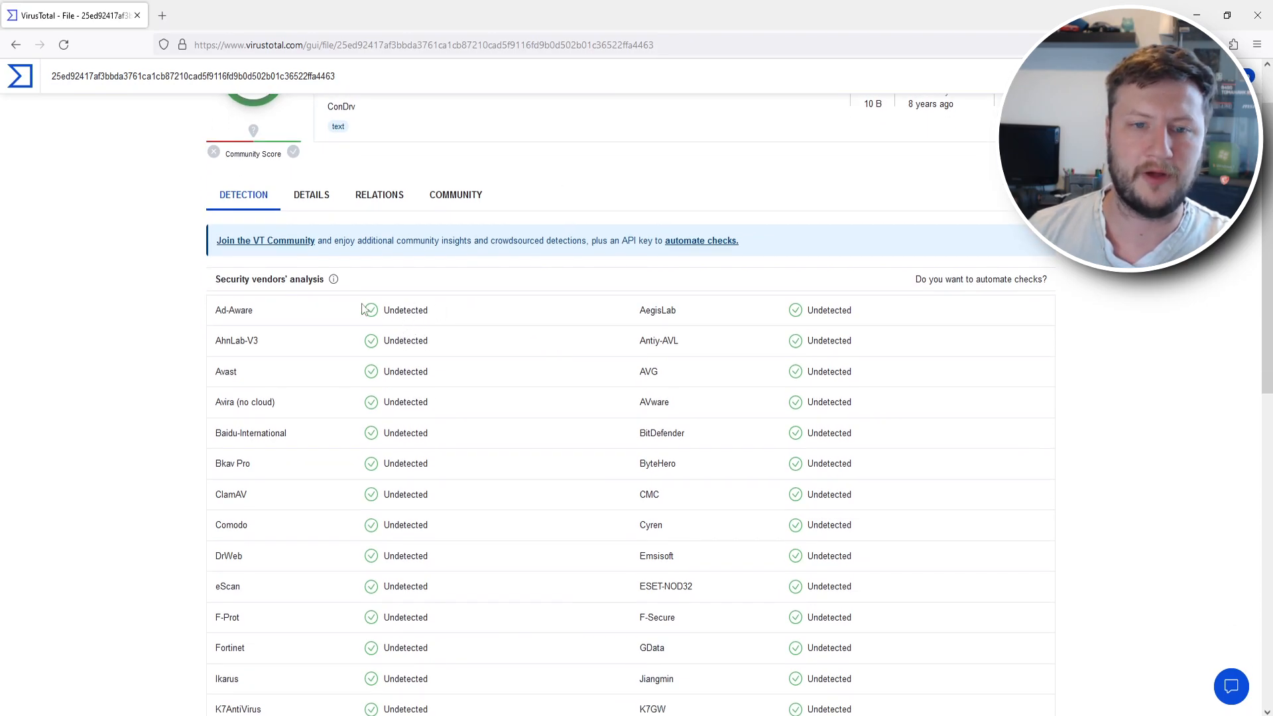
{"action": "scroll", "scroll_direction": "down", "scroll_amount": 3}
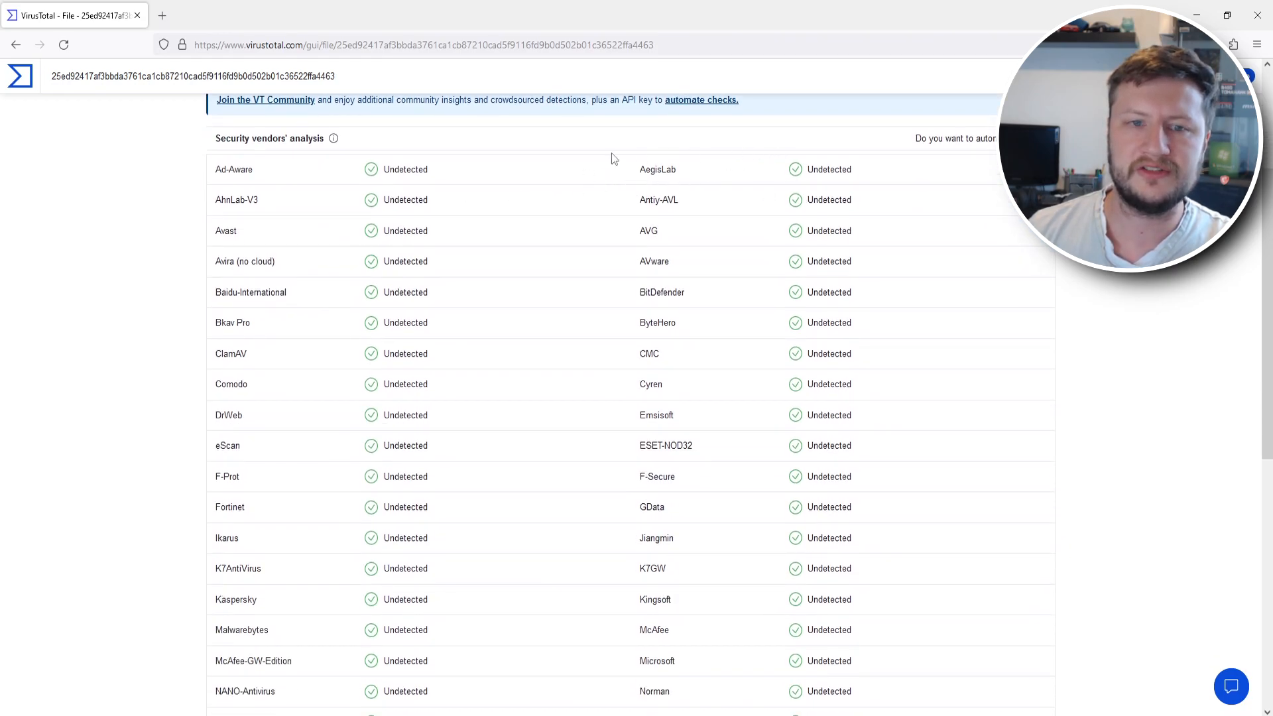
{"action": "mouse_move", "coordinate": [414, 157]}
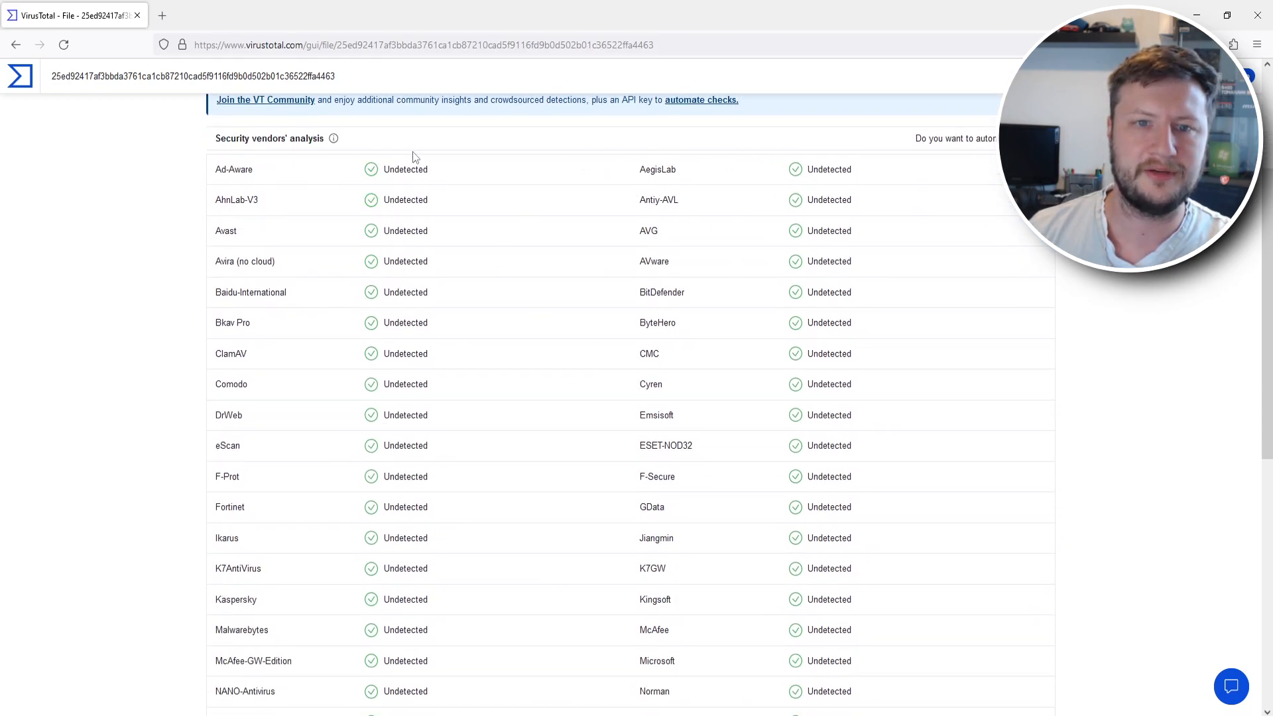
{"action": "double_click", "coordinate": [648, 231]}
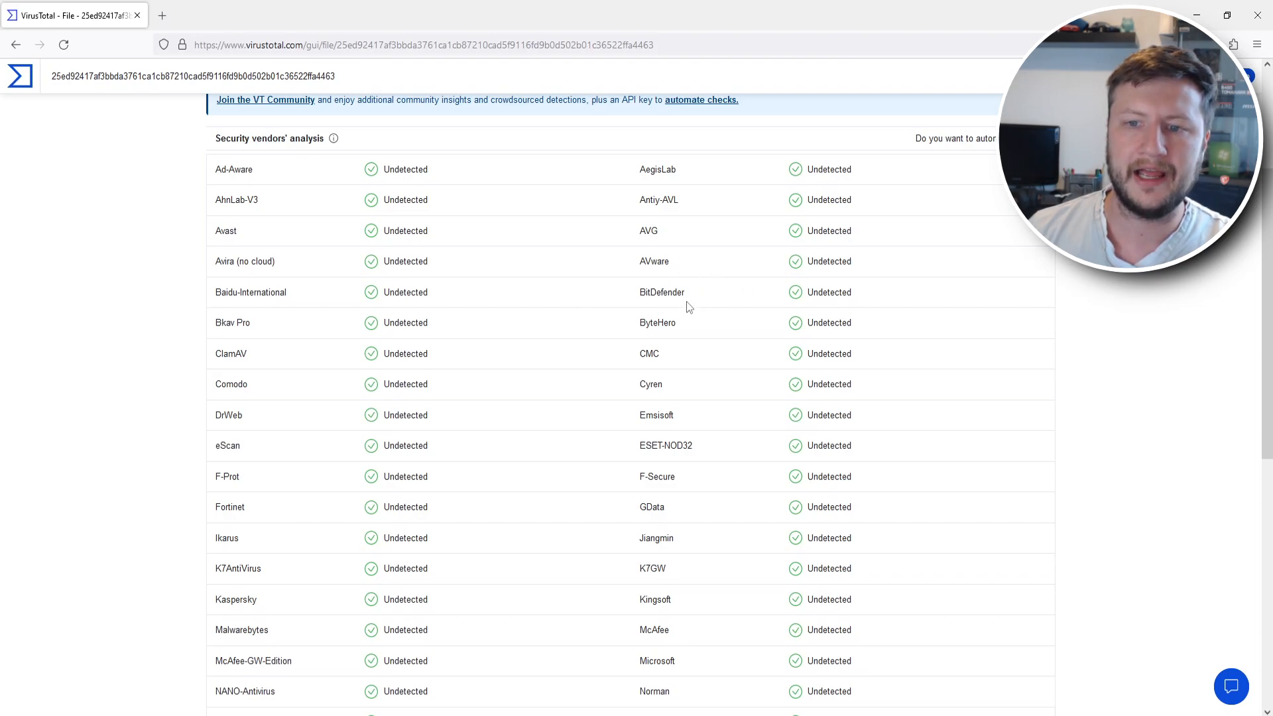
{"action": "scroll", "scroll_direction": "down", "scroll_amount": 3}
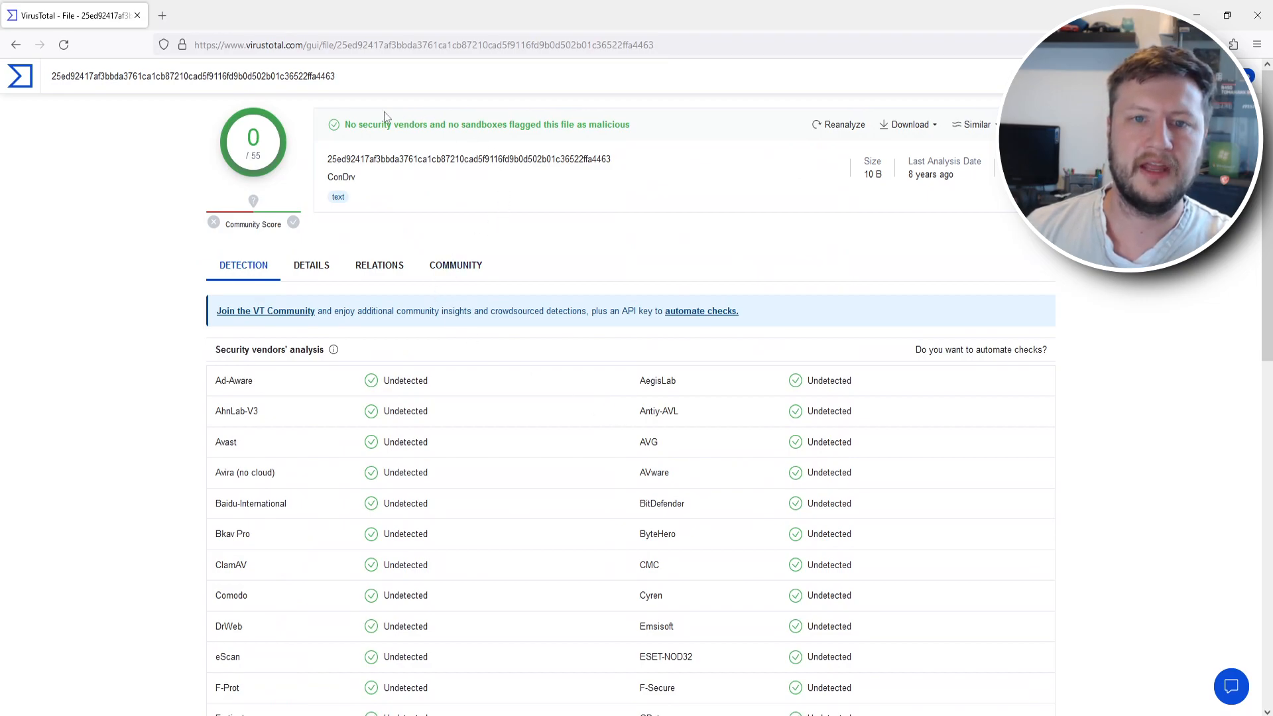
{"action": "mouse_move", "coordinate": [459, 138]}
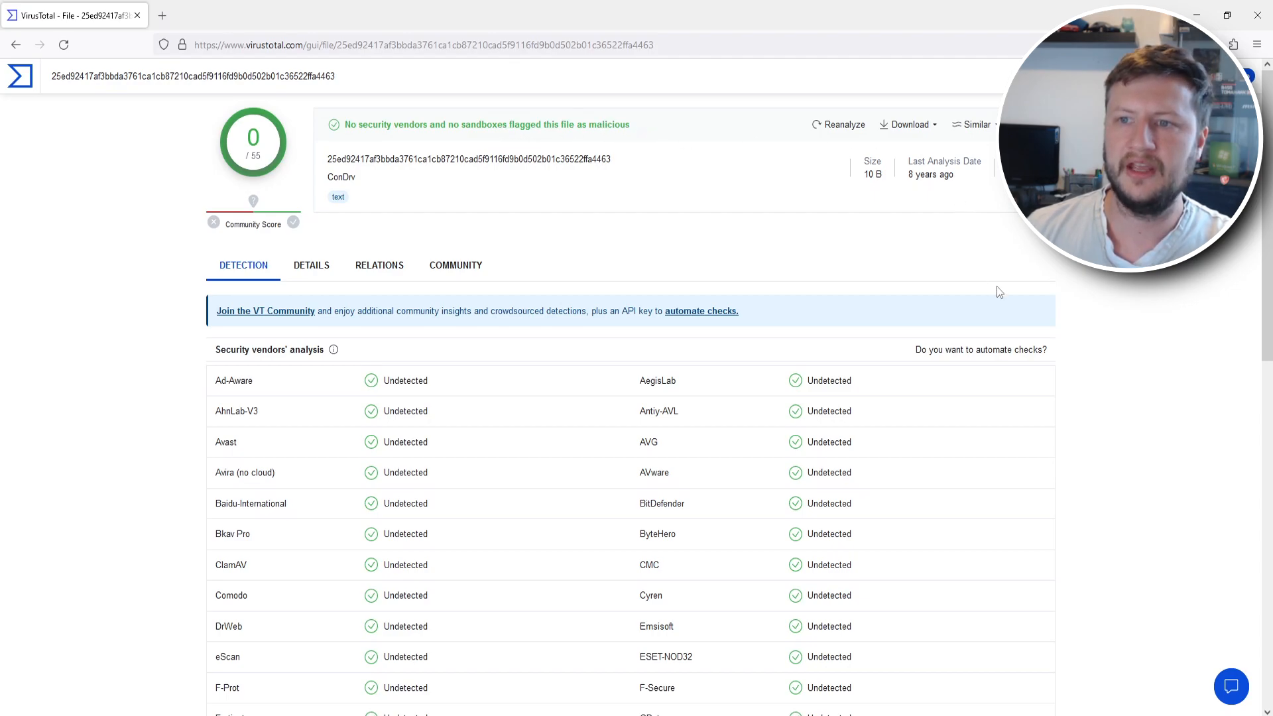
{"action": "mouse_move", "coordinate": [841, 224]}
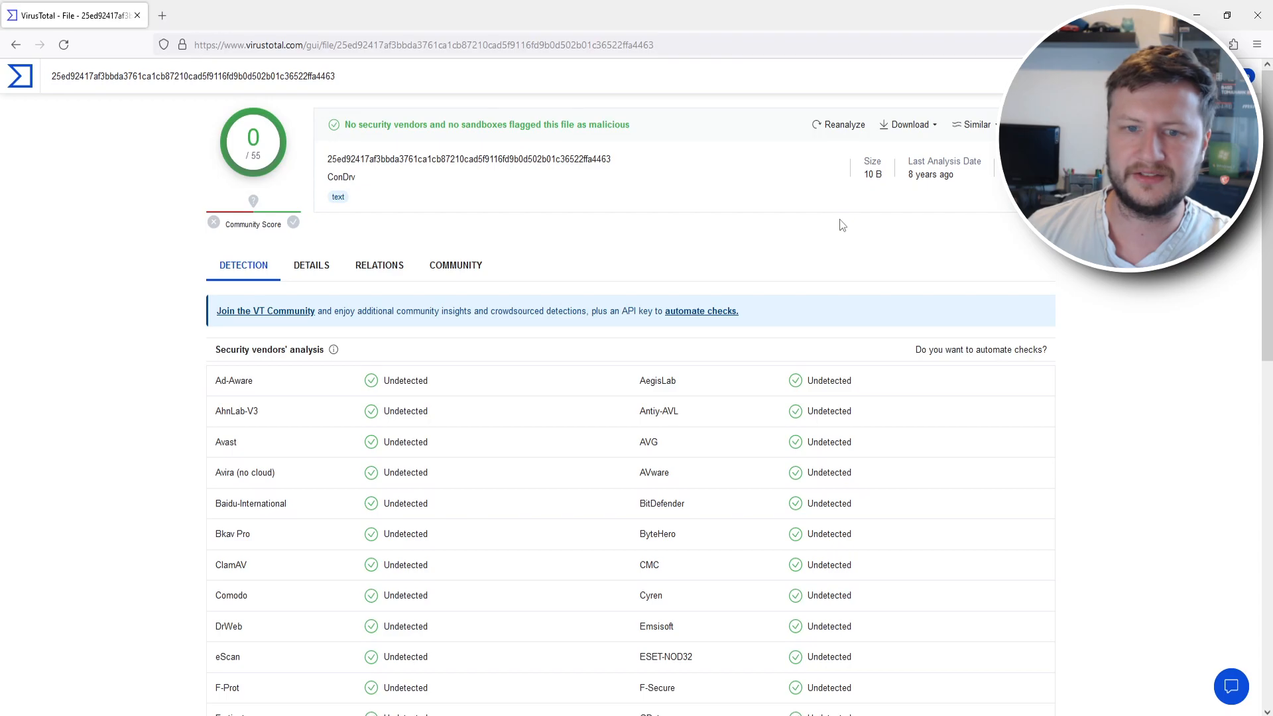
{"action": "left_click", "coordinate": [311, 265]}
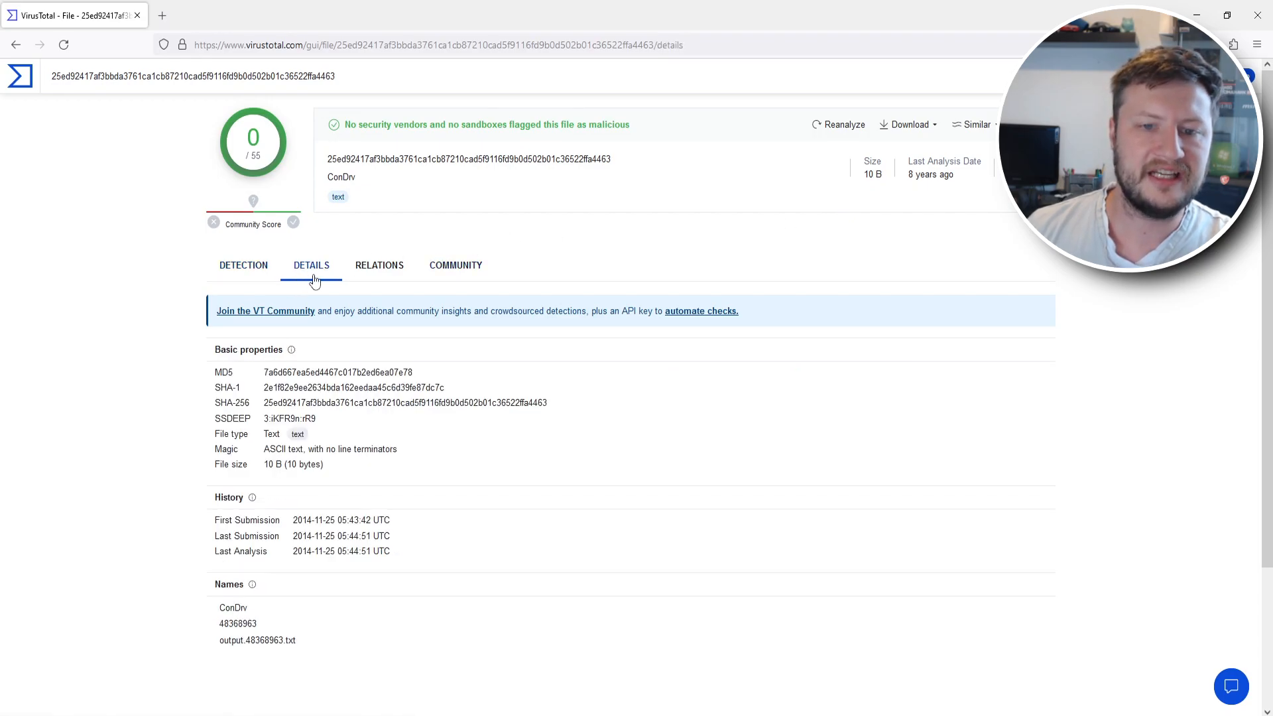
{"action": "mouse_move", "coordinate": [456, 517]}
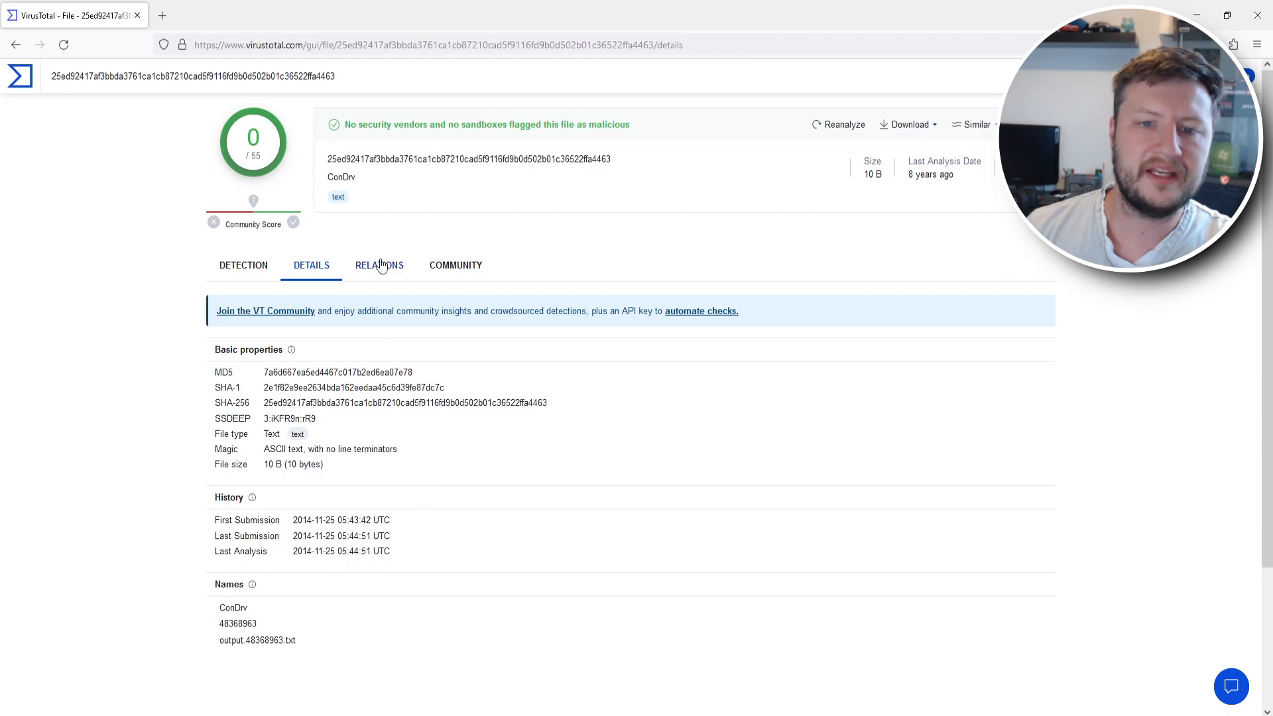
{"action": "left_click", "coordinate": [379, 265]}
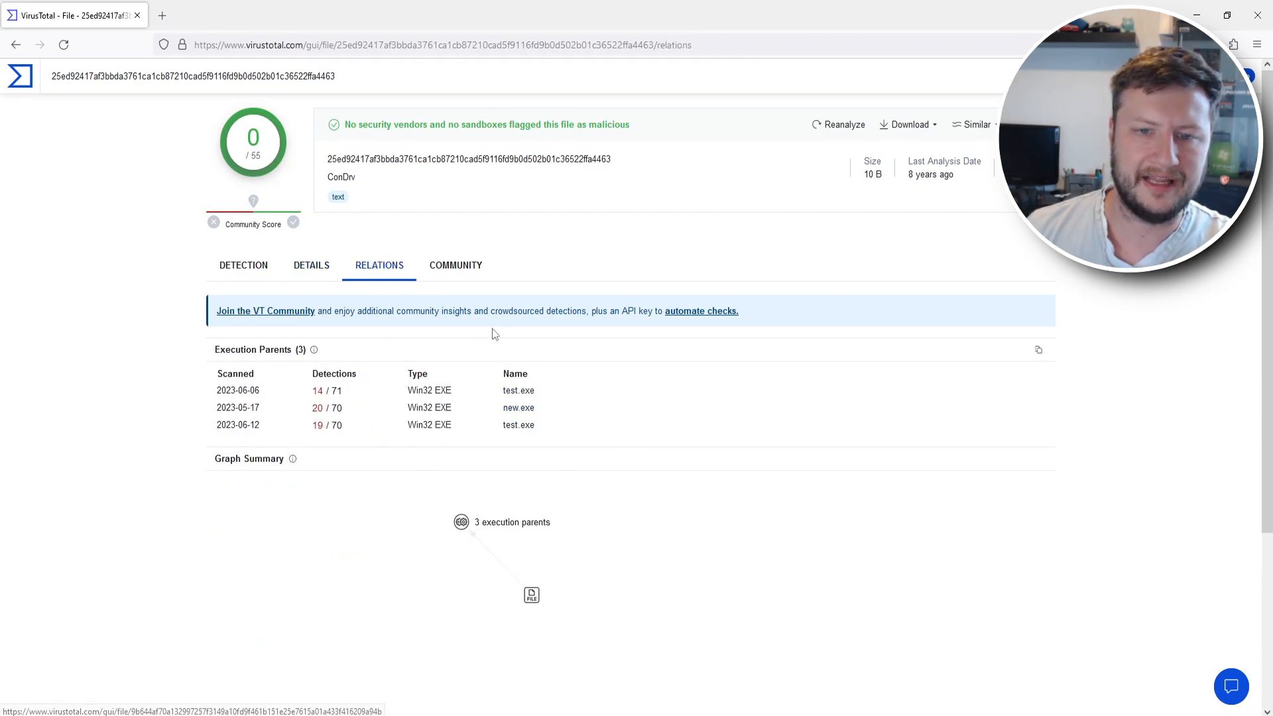
{"action": "left_click", "coordinate": [455, 265]}
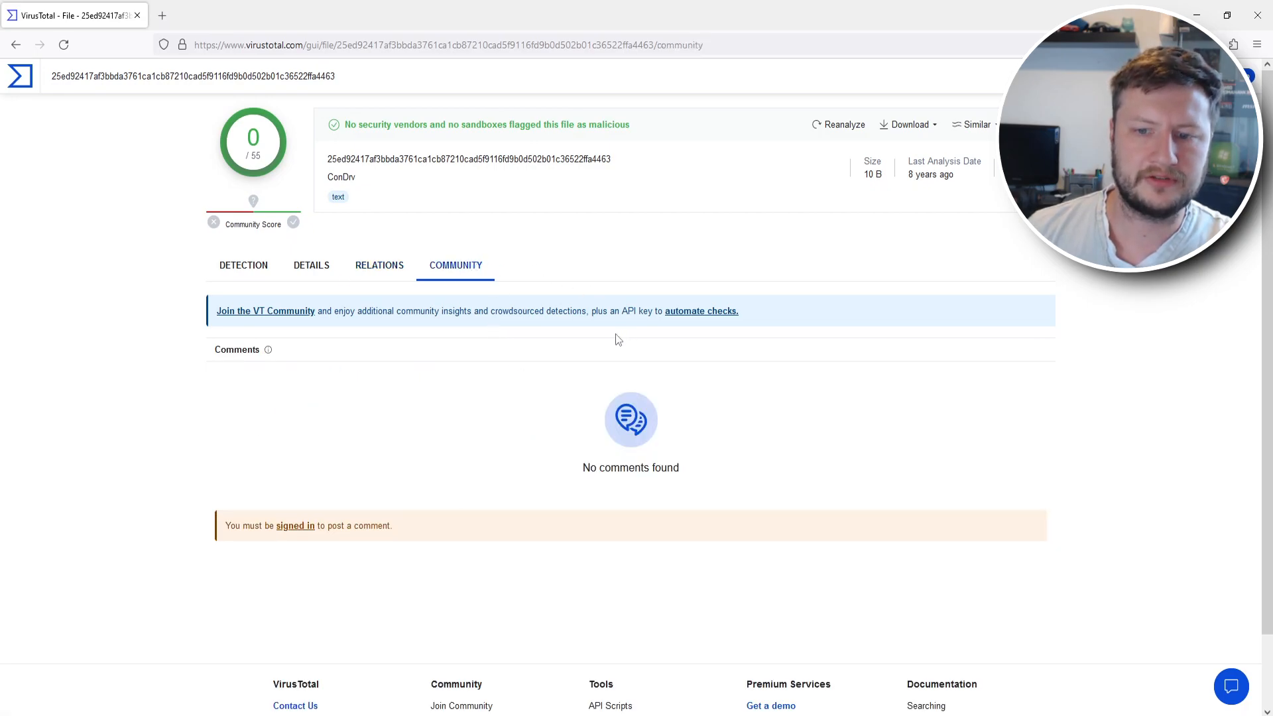
{"action": "mouse_move", "coordinate": [773, 399]}
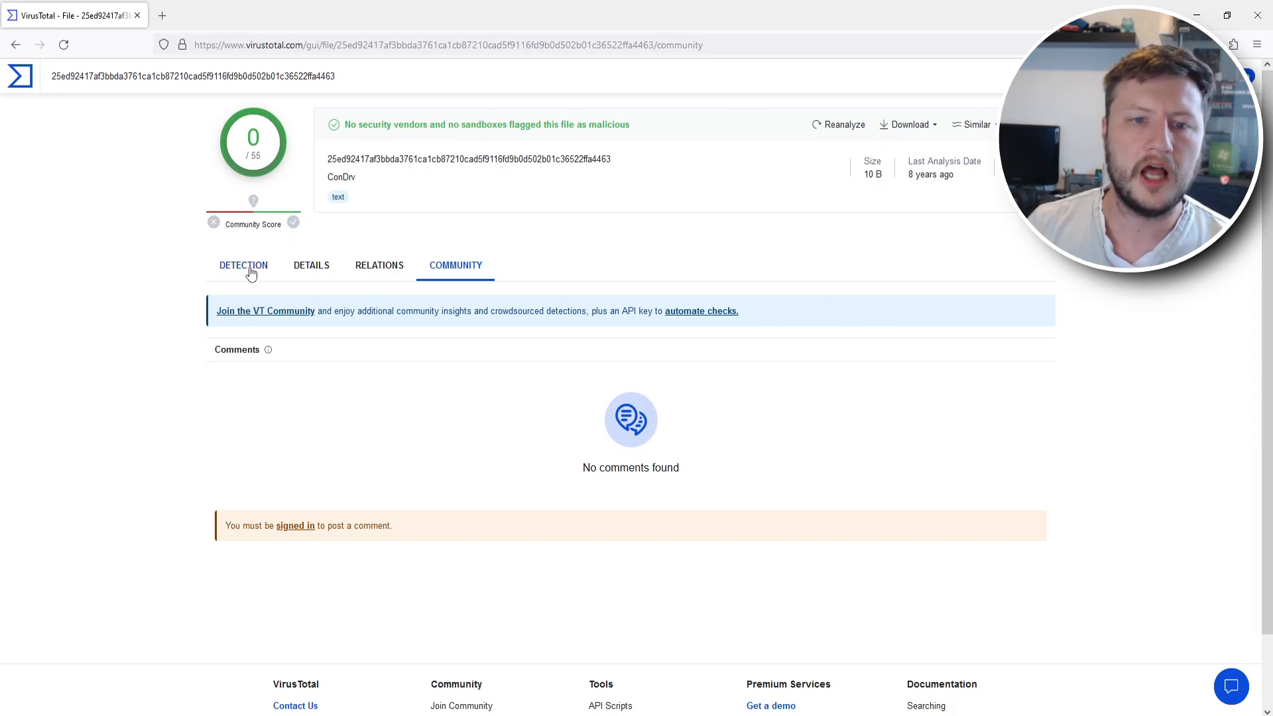
{"action": "left_click", "coordinate": [243, 265]}
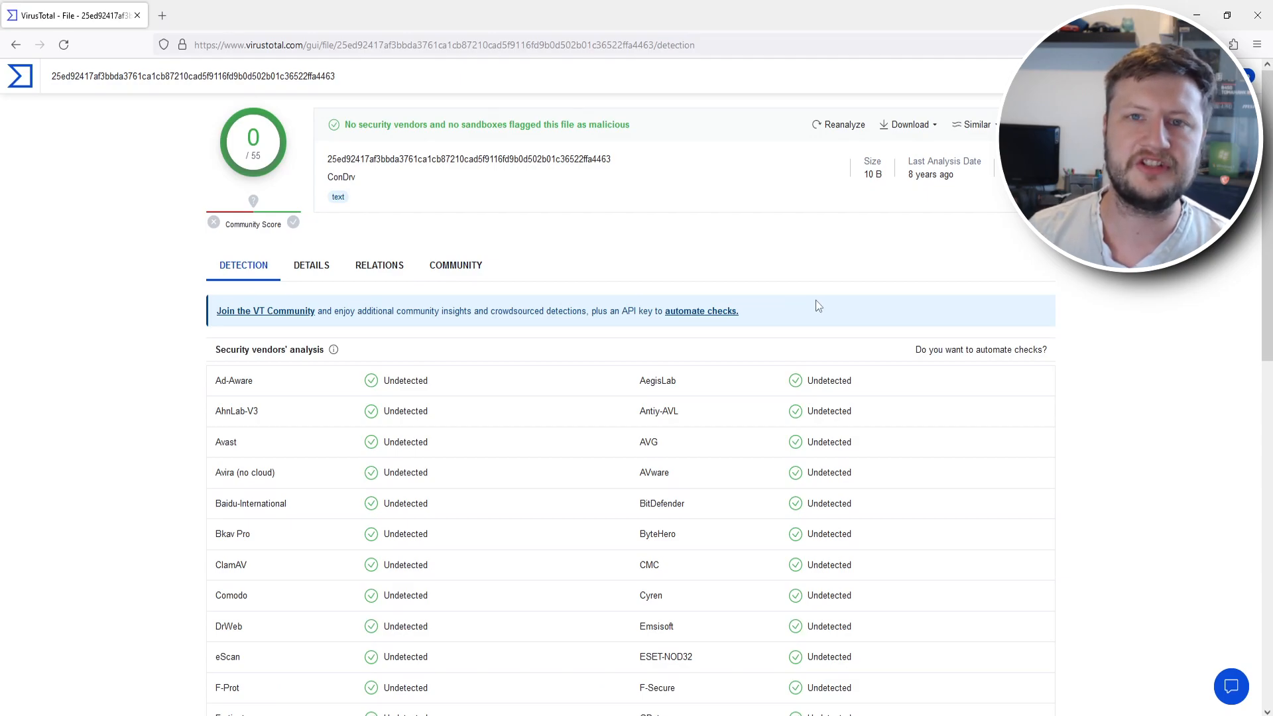